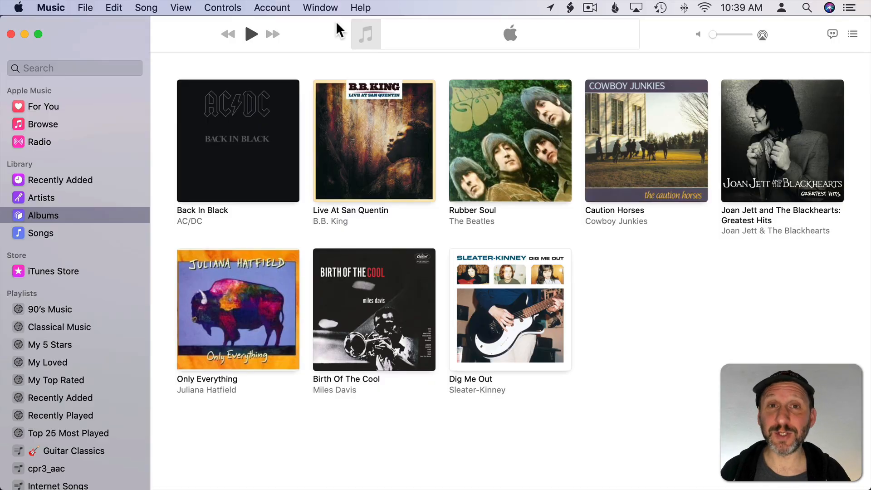
mouse_move(237, 144)
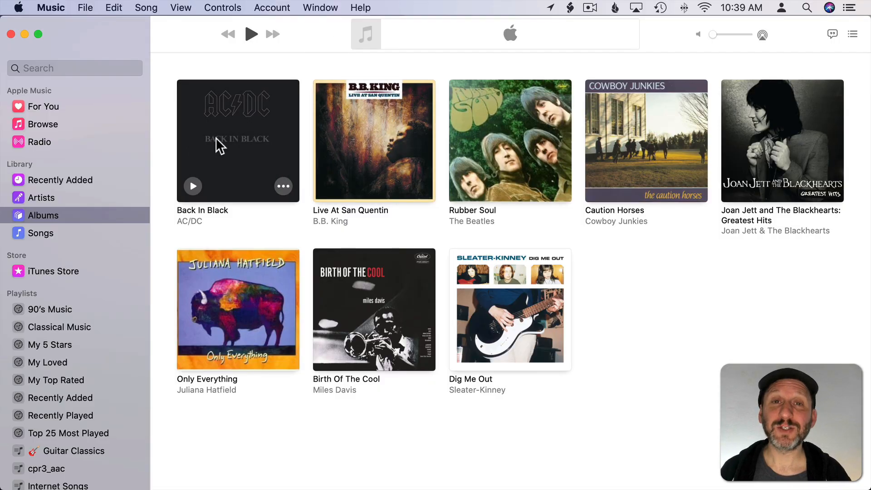
mouse_move(672, 308)
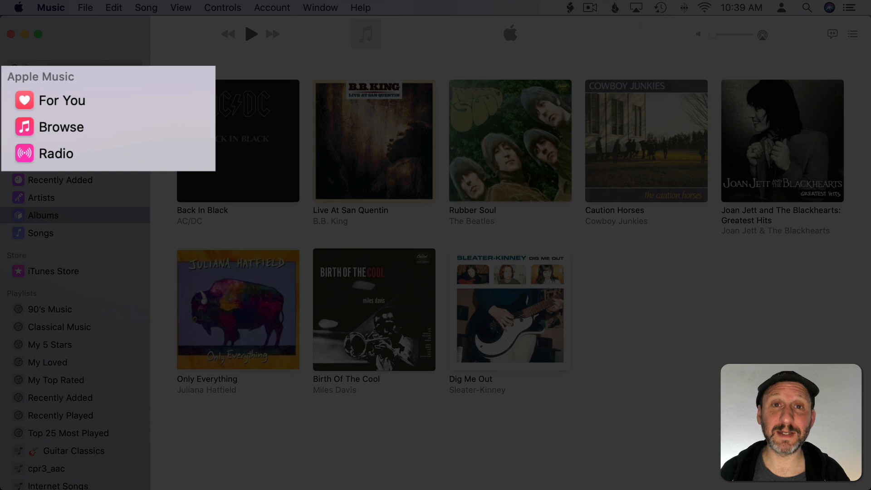
View the For You page, then move on to the Apple Music Browse page.
left_click(63, 100)
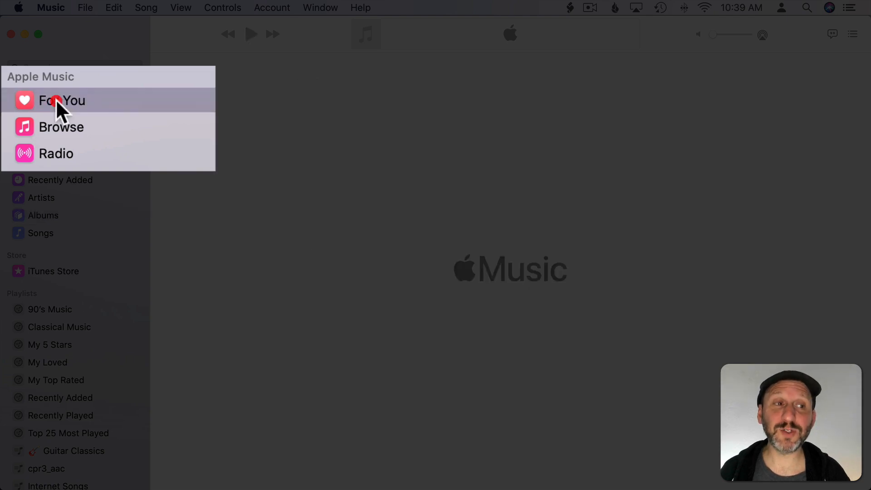
left_click(55, 100)
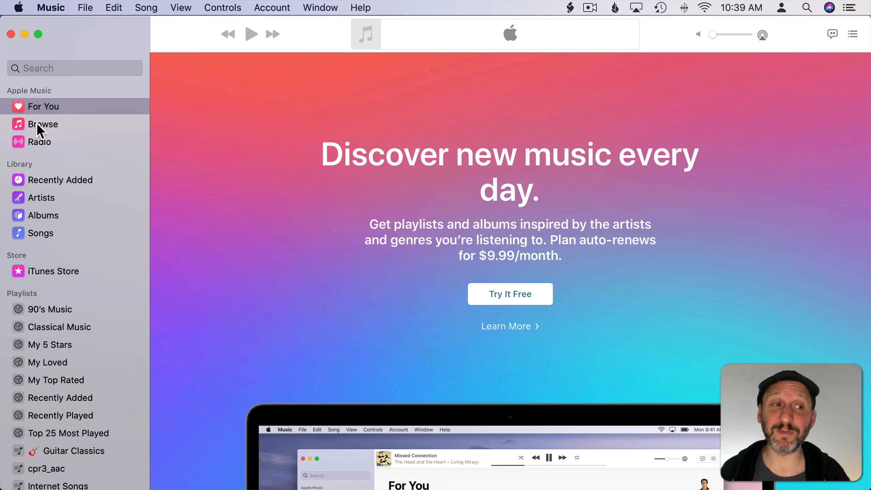
left_click(43, 124)
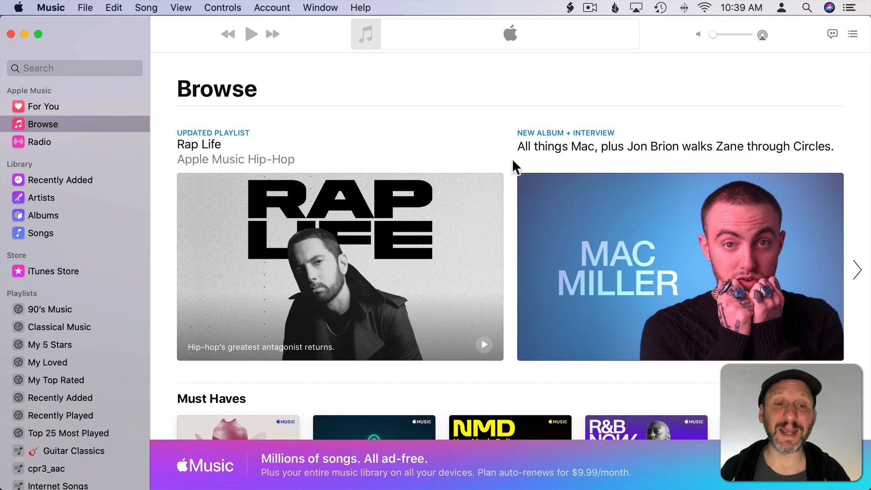
mouse_move(39, 186)
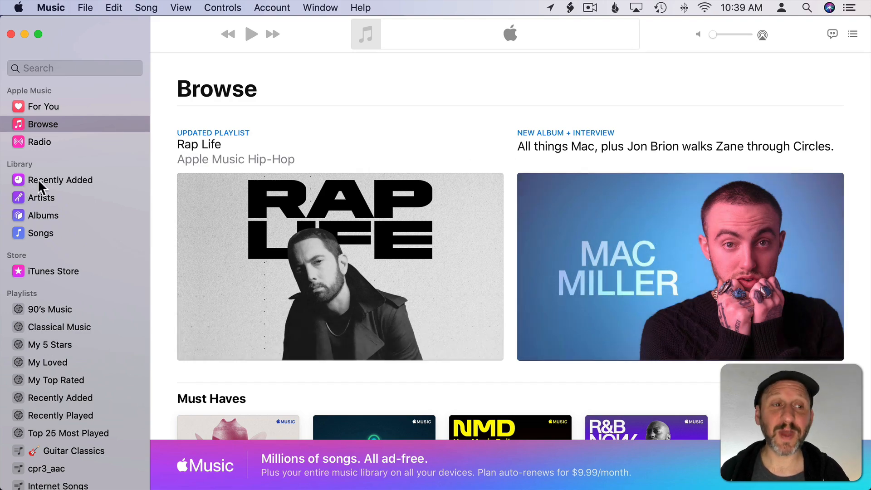
Step through the library's Artists and Songs lists, ending on the Albums grid.
left_click(47, 197)
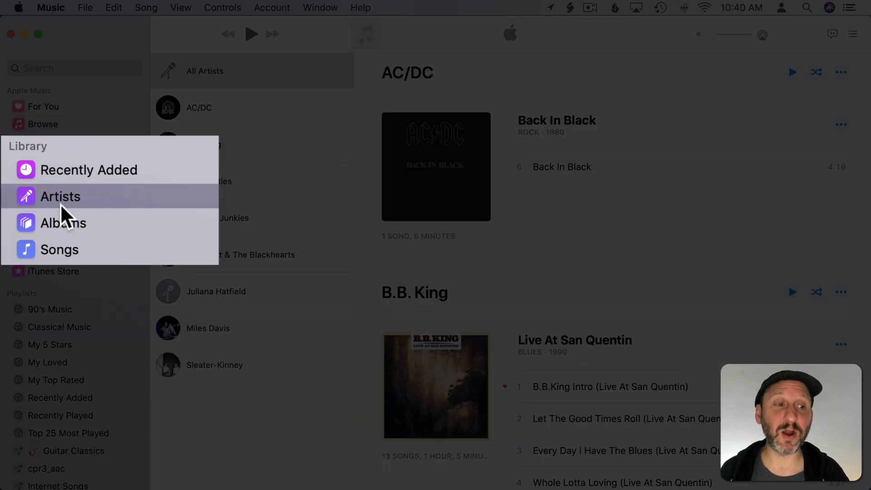
left_click(59, 248)
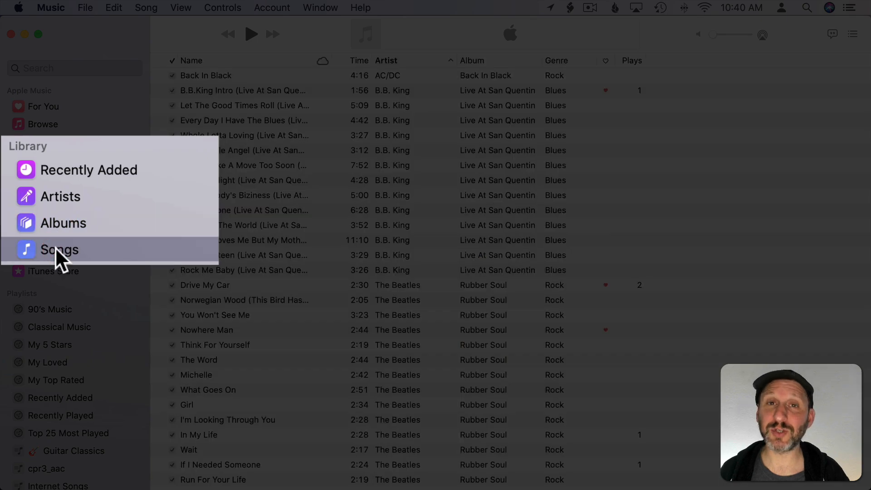
left_click(60, 249)
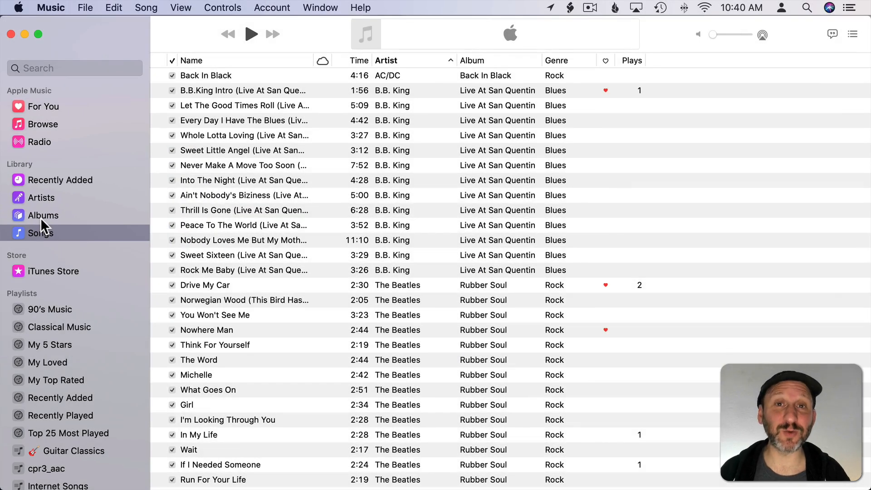
left_click(43, 215)
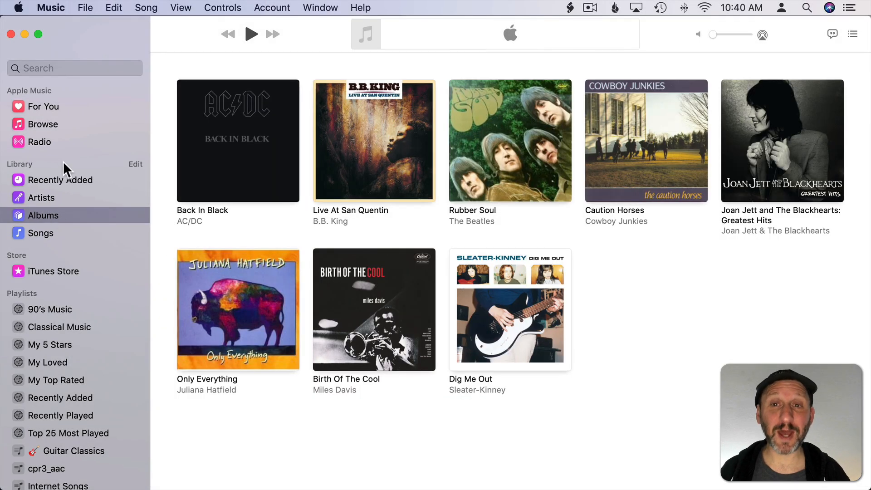
Search Apple Music for 'beatles' and dismiss the free-trial offer with Not Now.
left_click(75, 68)
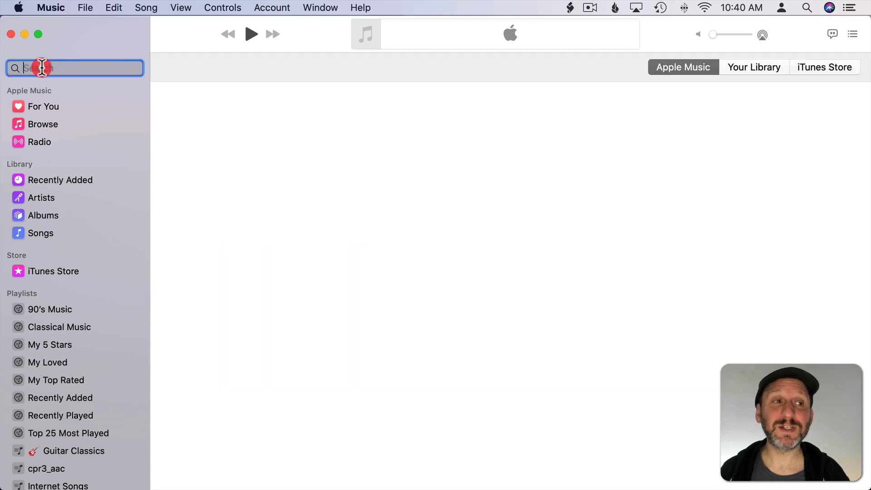
type("beat")
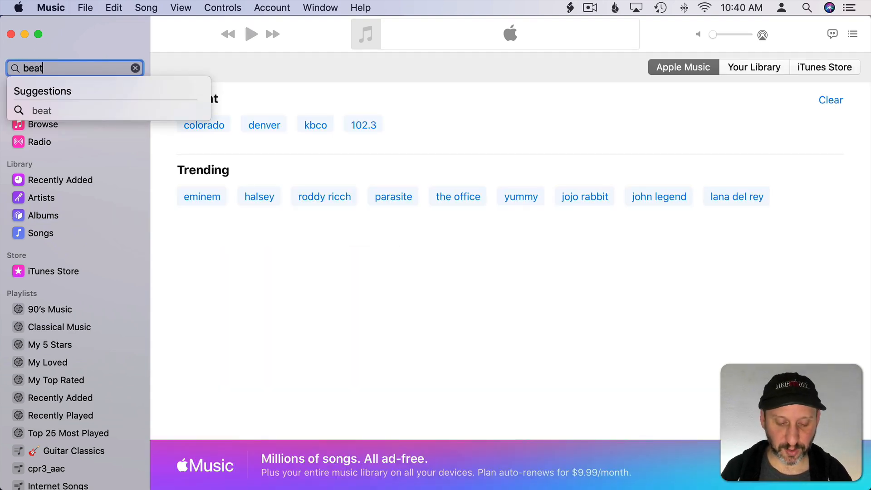
type("beatles")
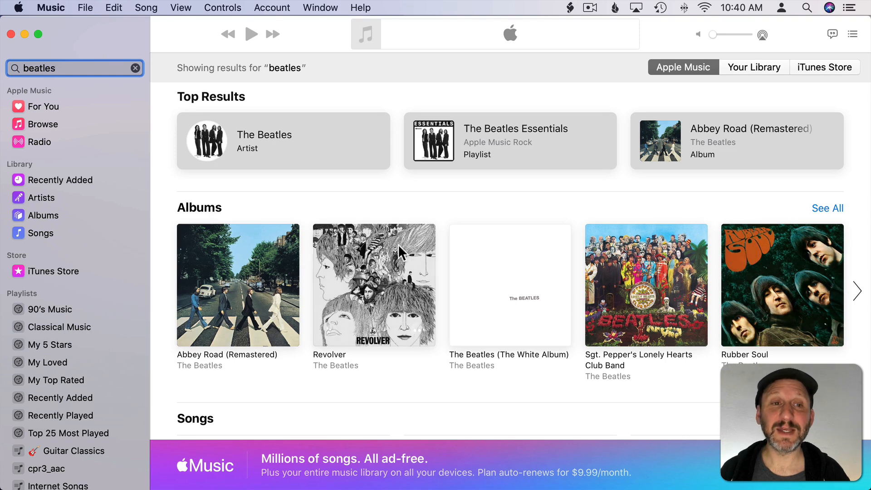
mouse_move(355, 261)
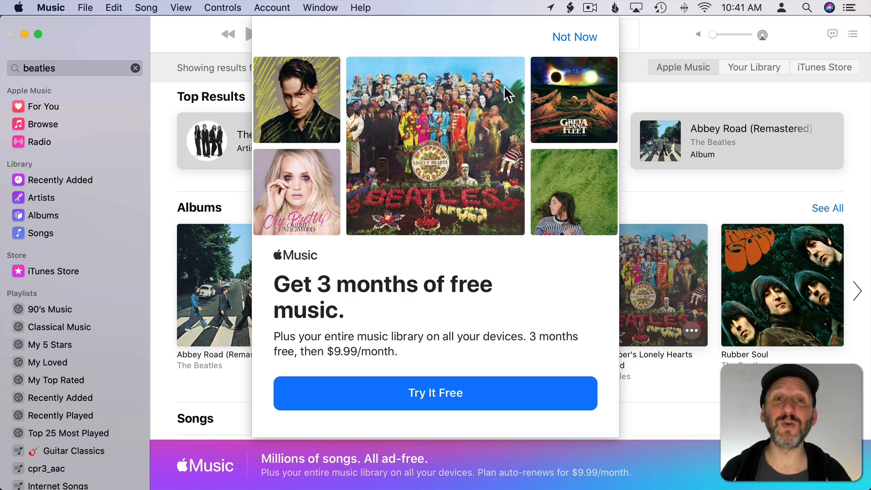
mouse_move(370, 50)
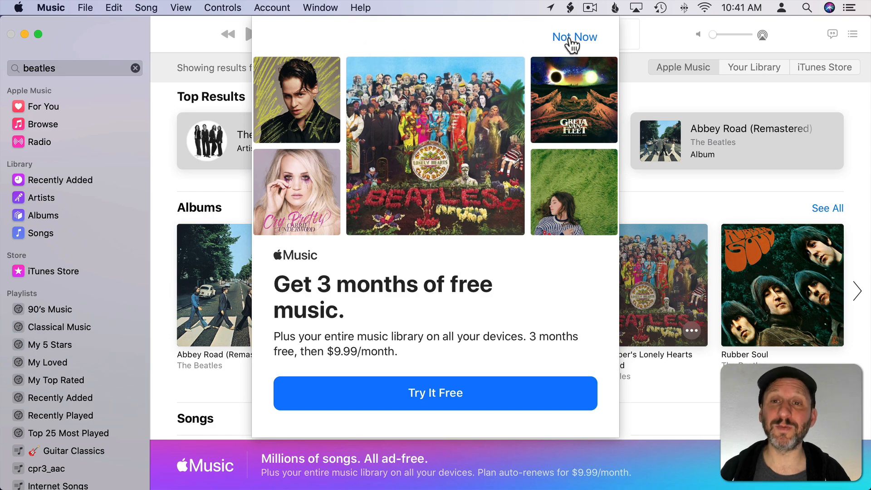
left_click(574, 36)
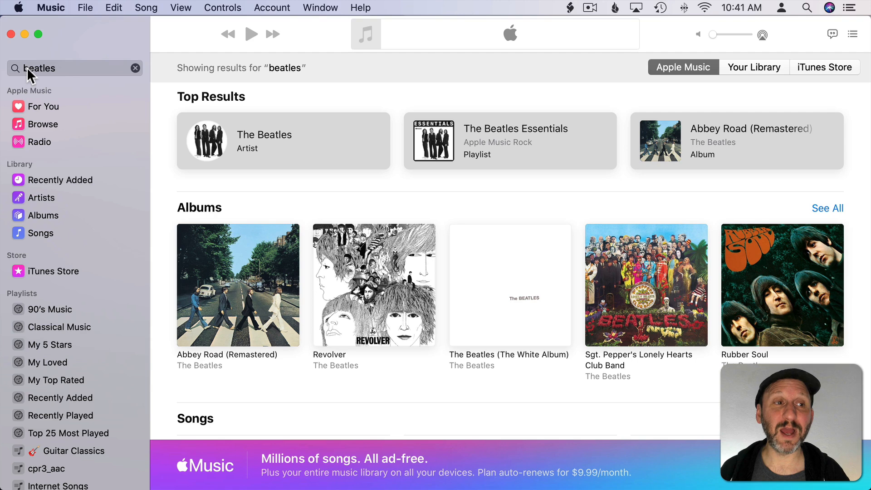
mouse_move(645, 301)
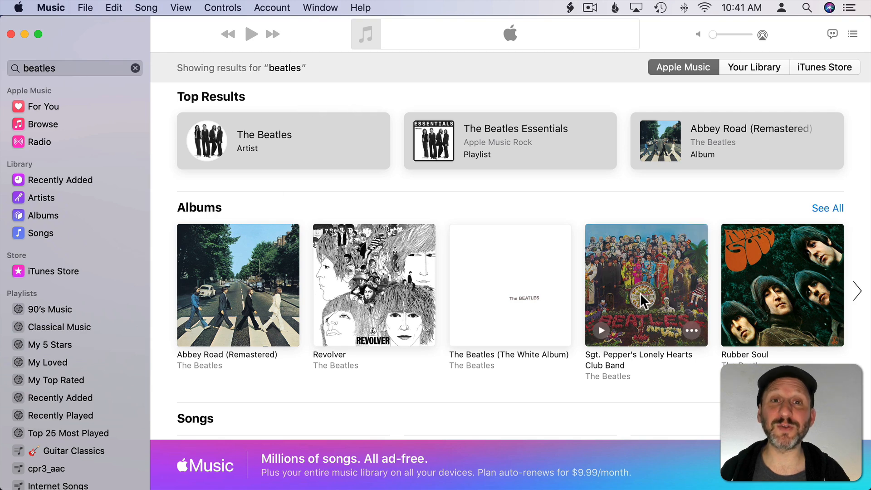
mouse_move(829, 99)
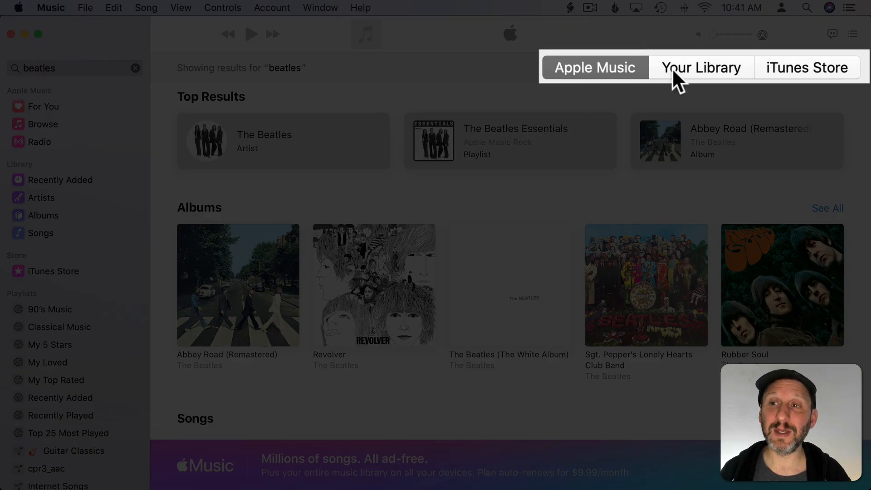
mouse_move(818, 78)
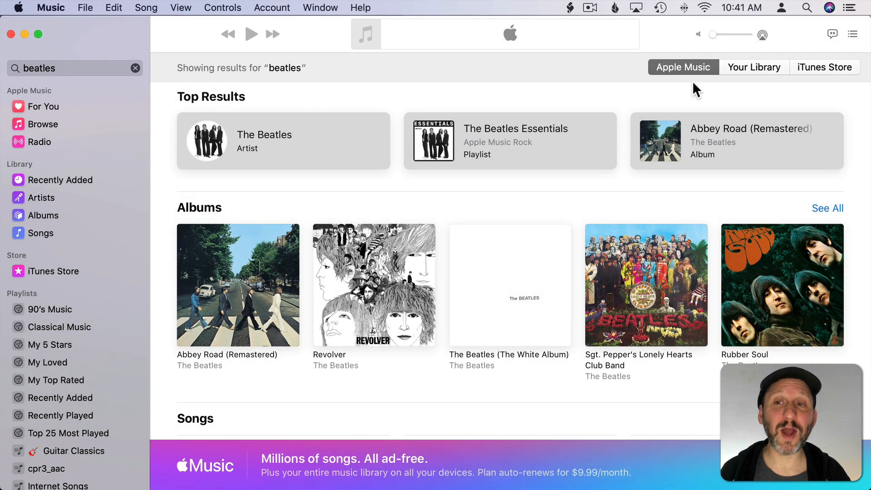
mouse_move(326, 209)
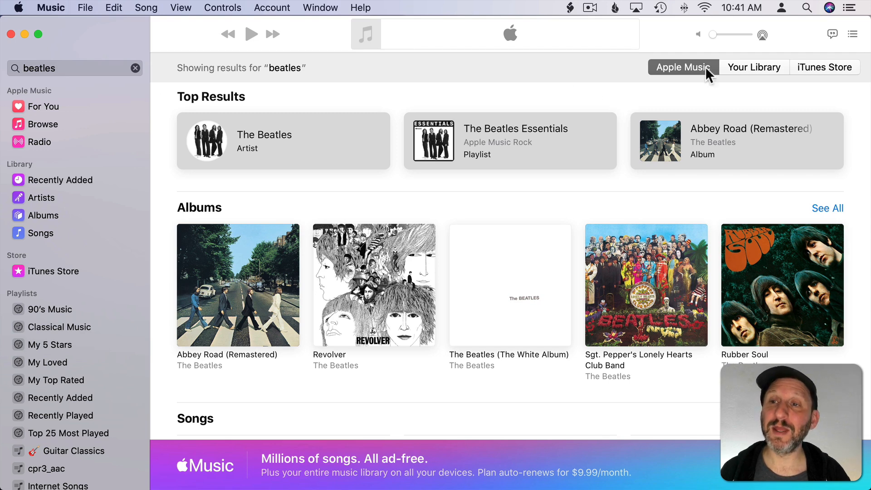
Filter the Beatles search results to Your Library only.
left_click(754, 67)
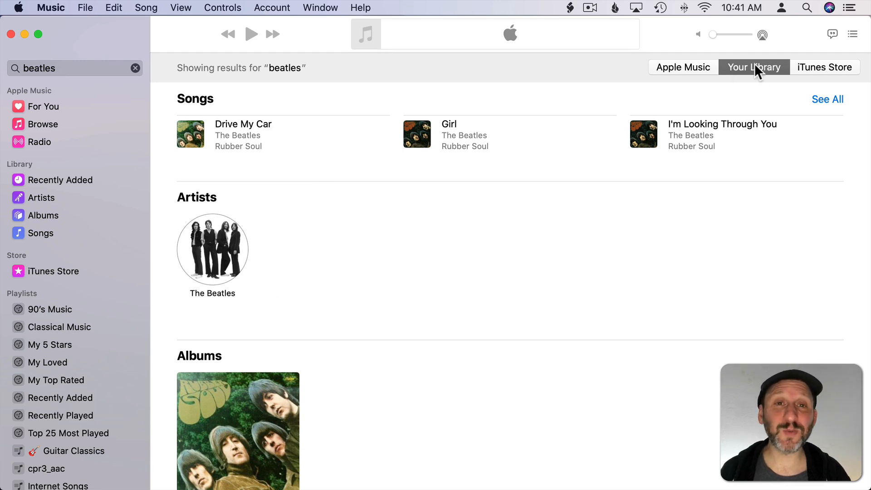
mouse_move(698, 75)
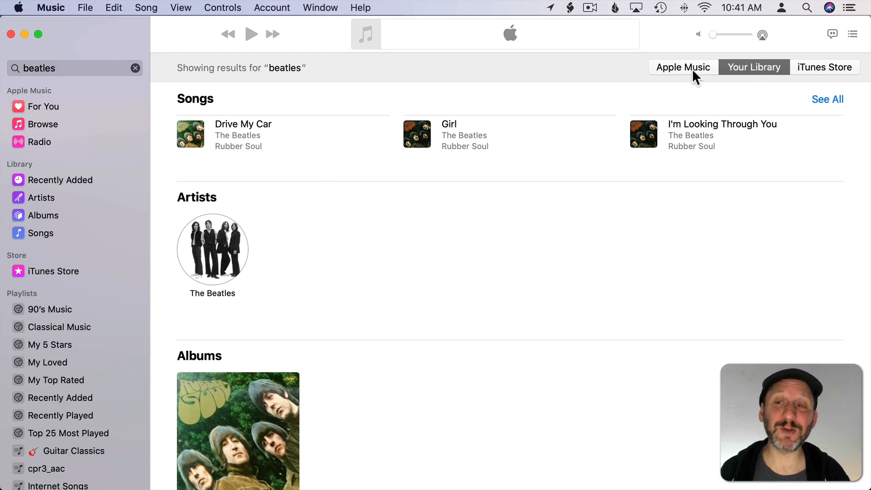
mouse_move(721, 74)
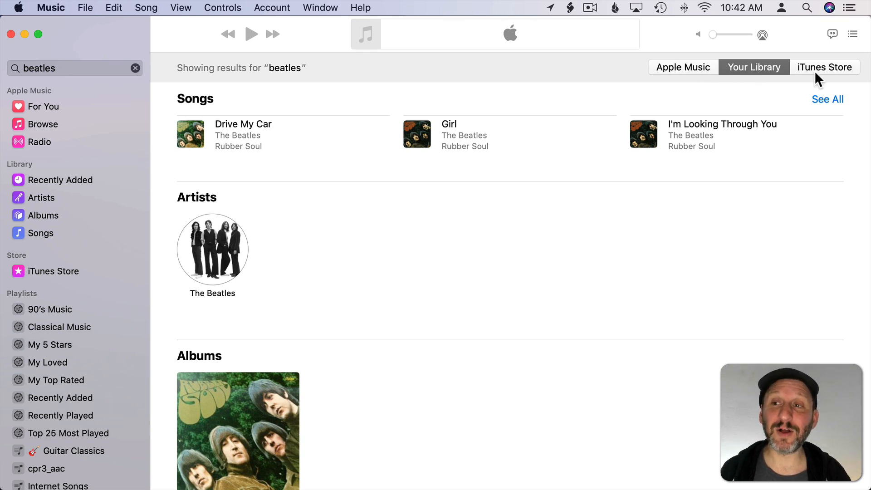
Switch the Beatles search results to the iTunes Store.
left_click(825, 67)
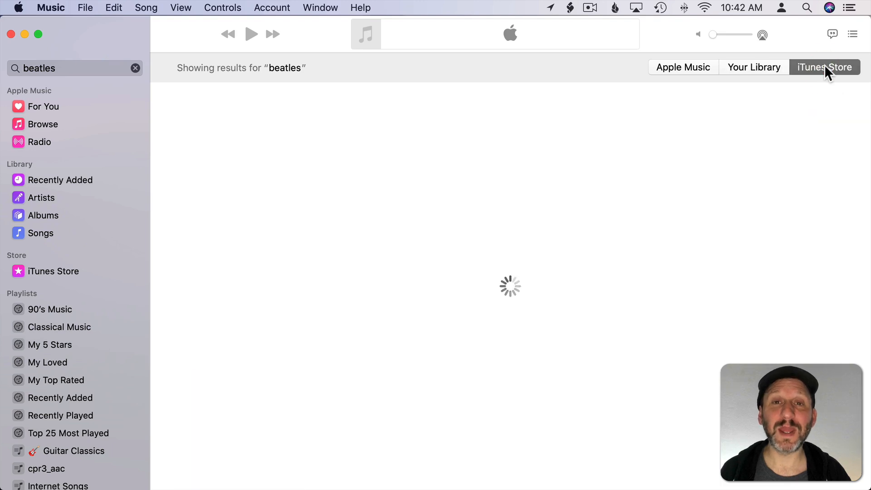
left_click(826, 67)
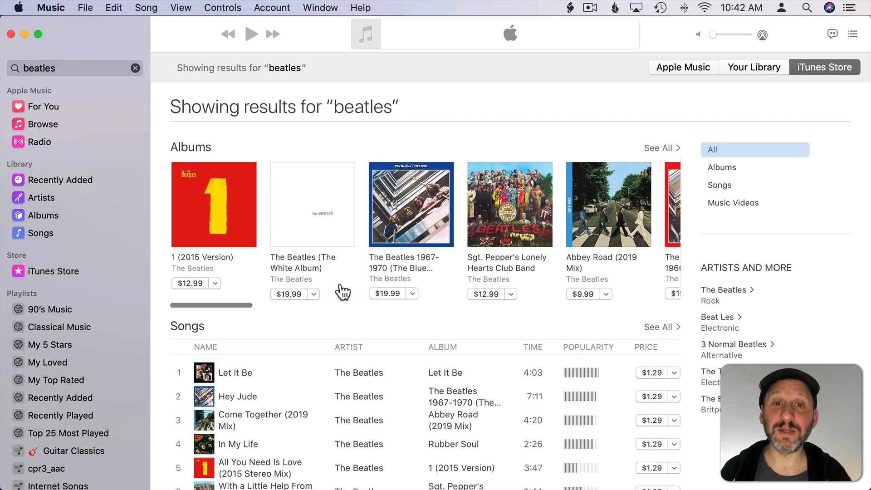
mouse_move(340, 314)
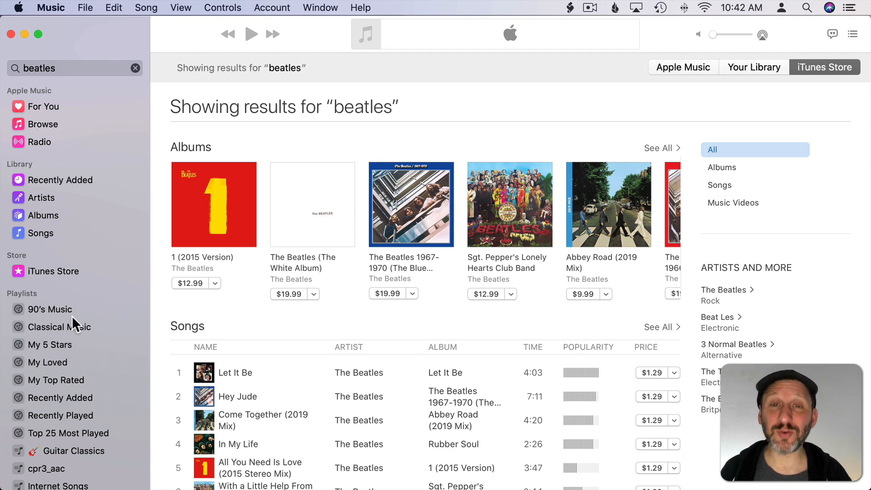
mouse_move(553, 349)
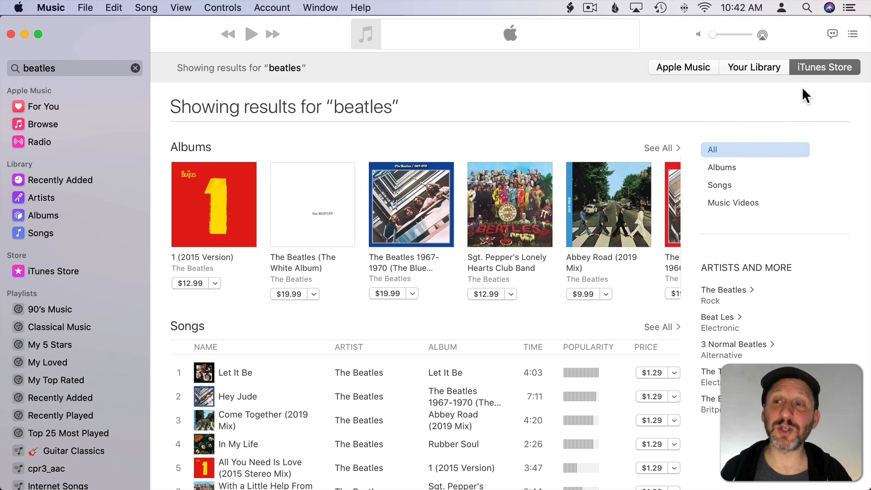
left_click(755, 66)
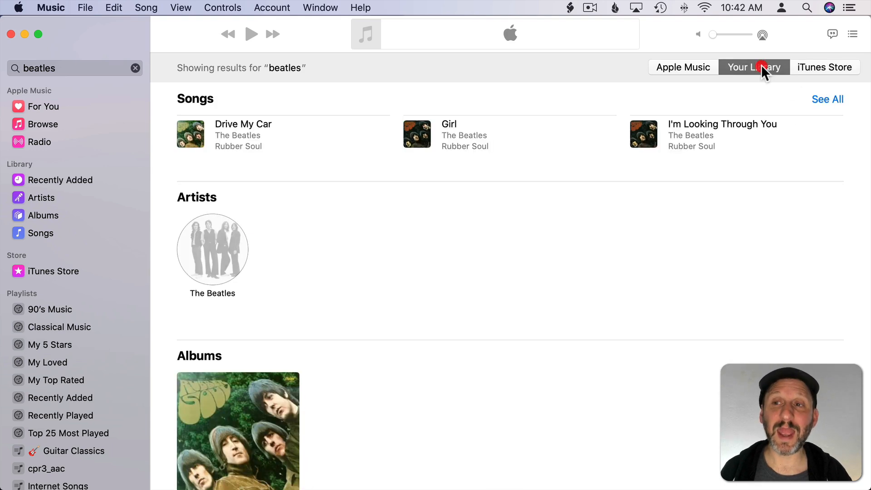
left_click(825, 67)
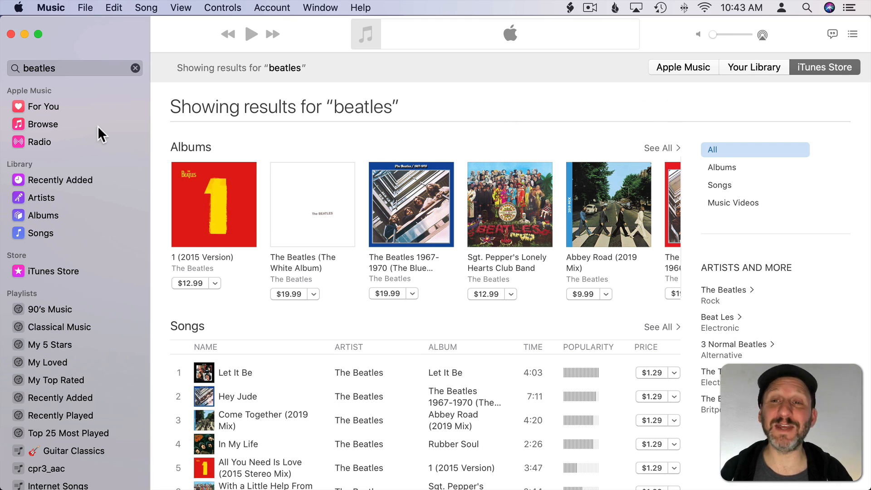
mouse_move(77, 143)
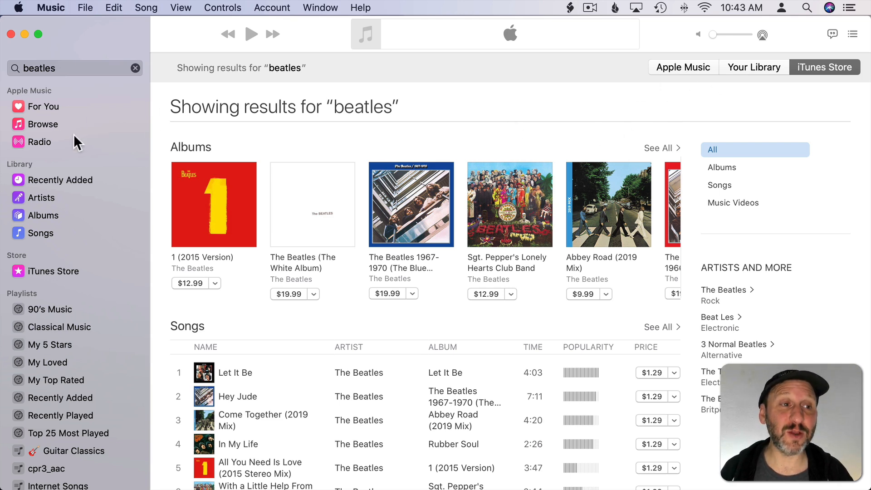
Disable Apple Music in the Restrictions preferences so its sidebar section disappears.
left_click(50, 8)
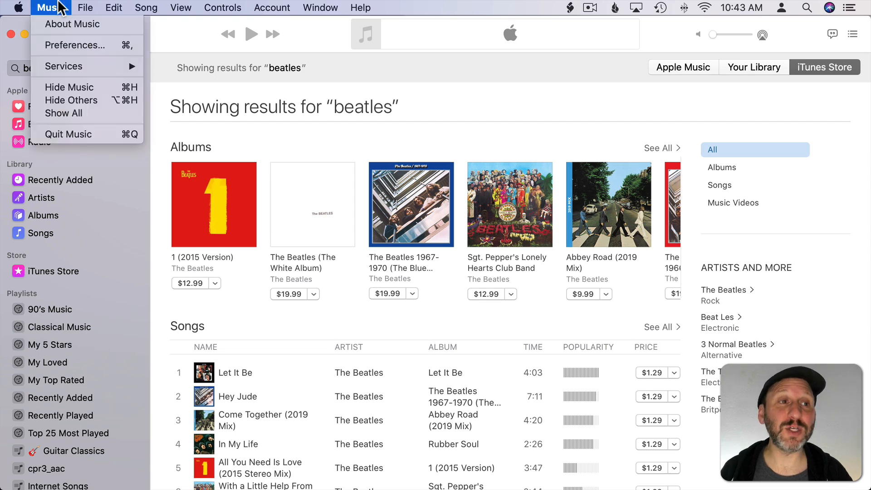
left_click(74, 46)
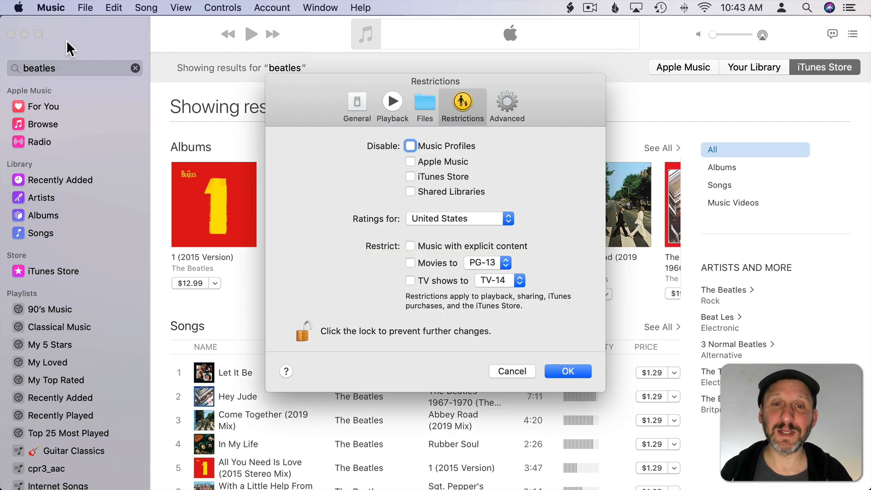
mouse_move(489, 102)
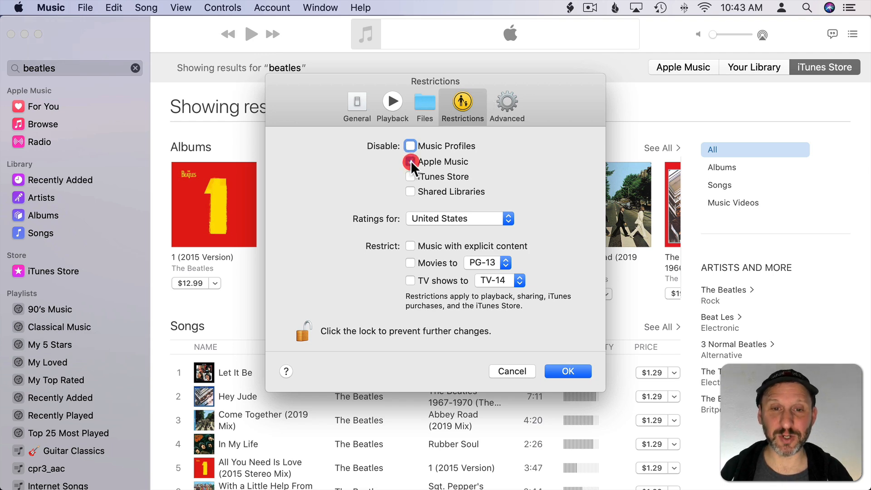
left_click(568, 372)
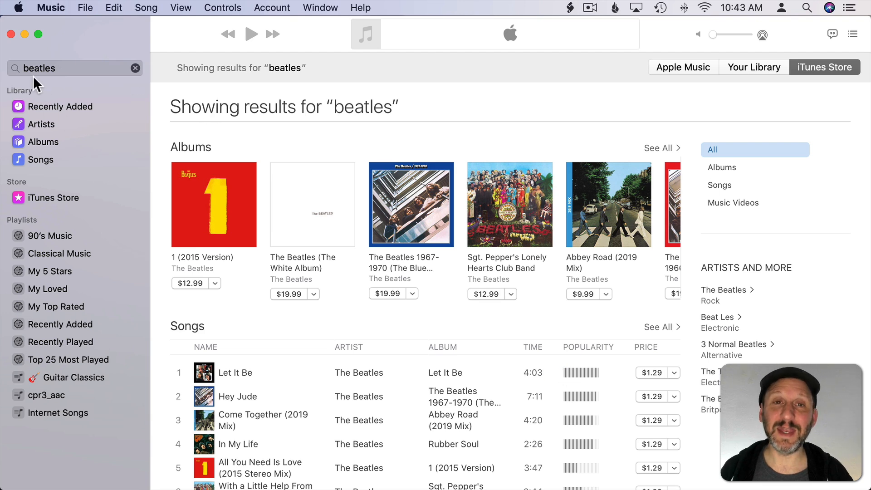
mouse_move(106, 94)
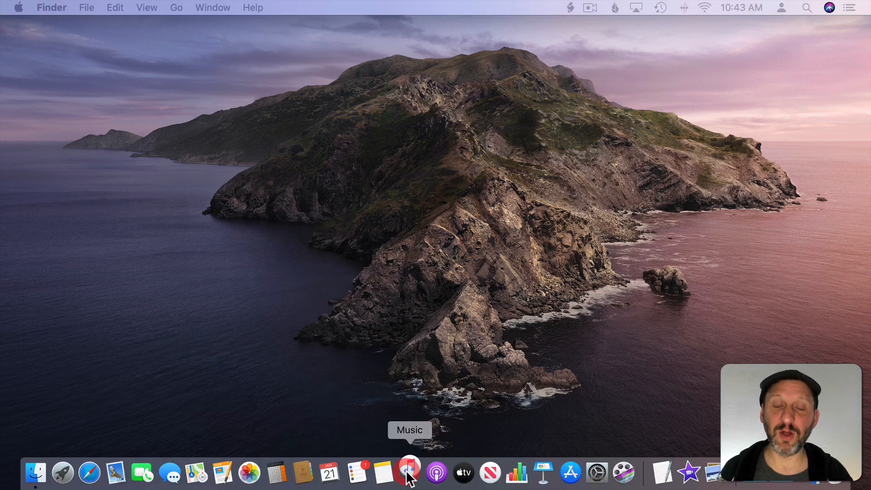
Relaunch Music from the Dock and search 'beatles', now offering only Your Library and iTunes Store.
left_click(410, 473)
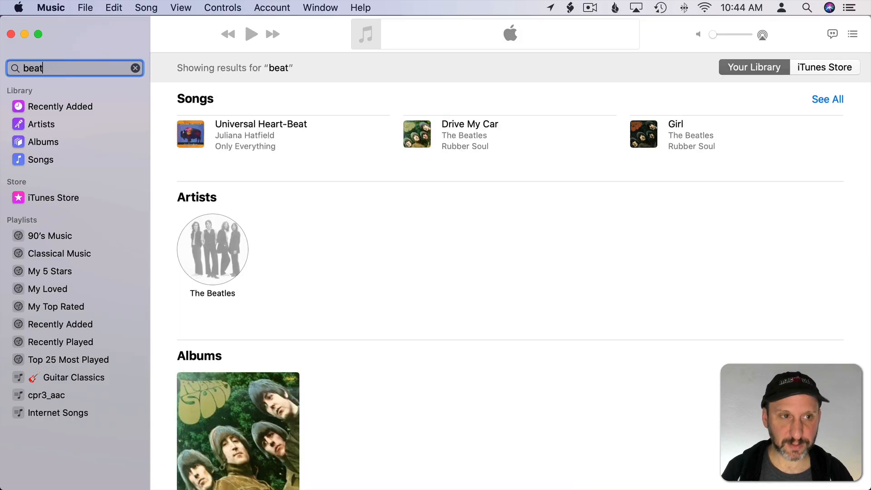
type("beatles")
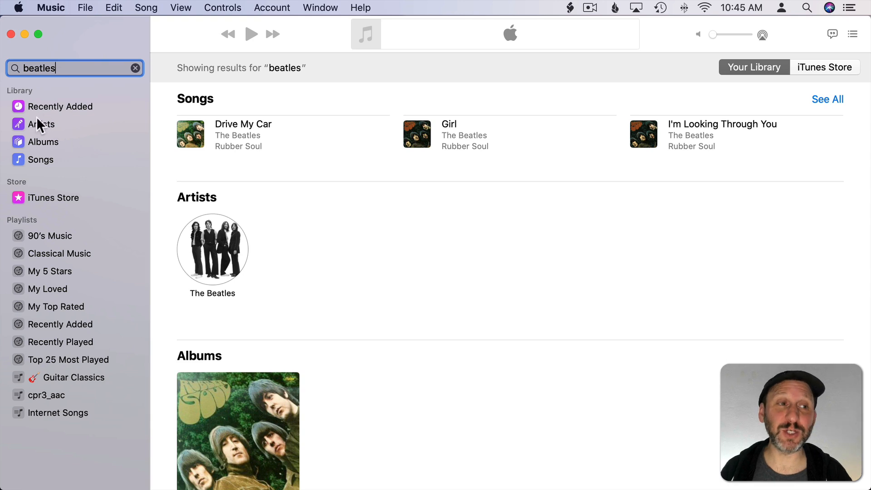
mouse_move(36, 155)
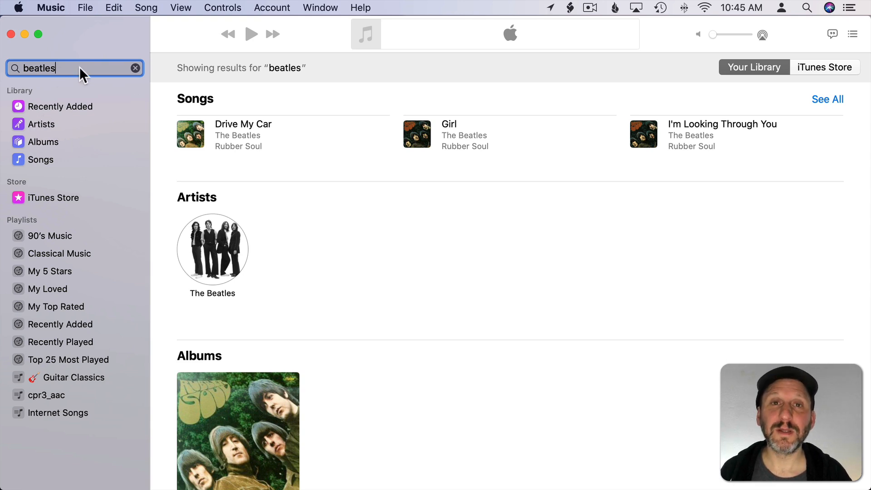
mouse_move(547, 233)
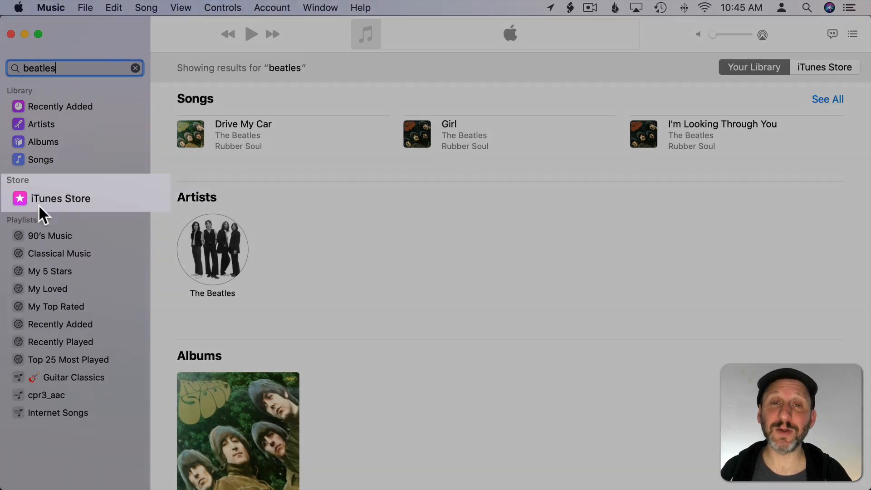
Open the iTunes Store home page from the sidebar's Store section.
left_click(61, 200)
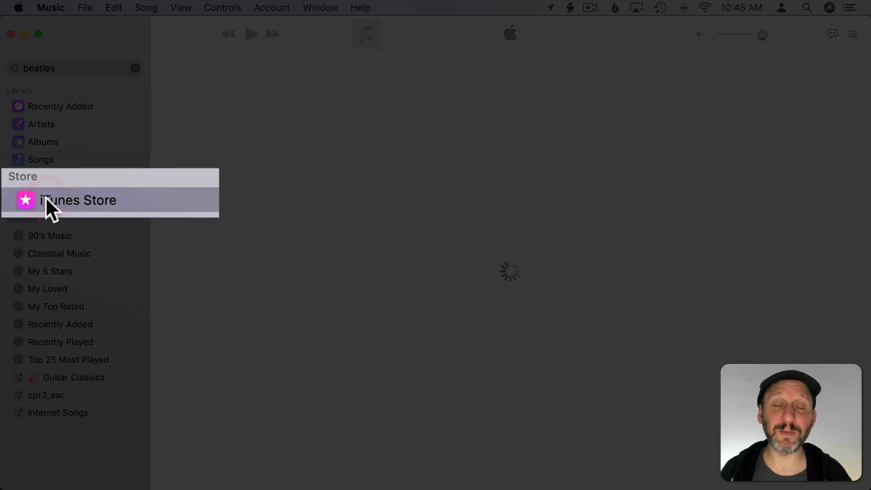
left_click(77, 200)
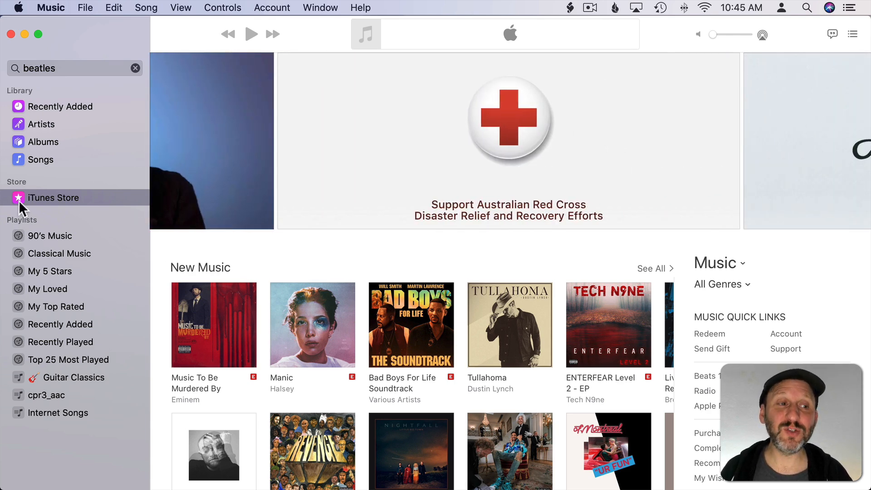
mouse_move(51, 8)
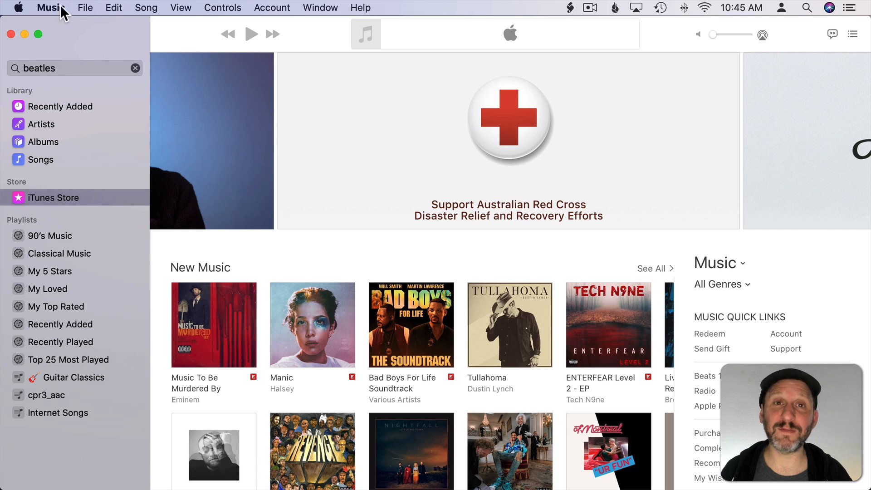
Untick Show iTunes Store in General preferences and return to the Restrictions settings.
left_click(50, 7)
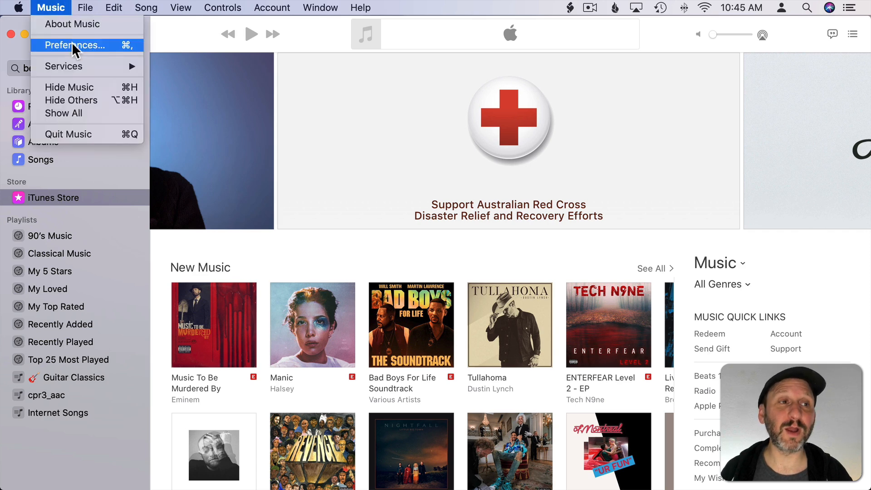
left_click(75, 45)
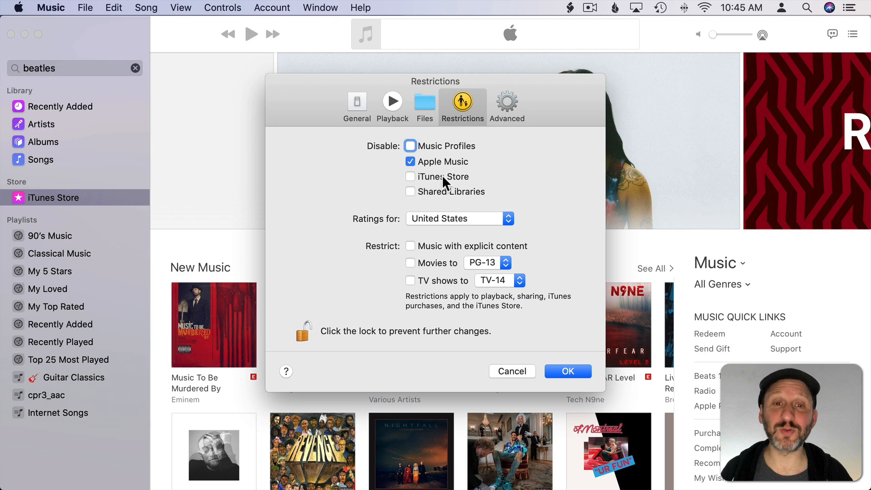
mouse_move(364, 108)
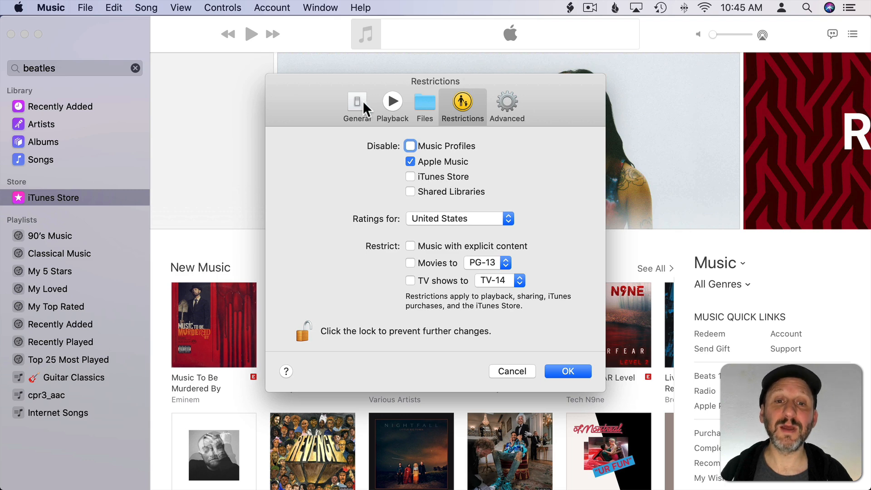
left_click(357, 102)
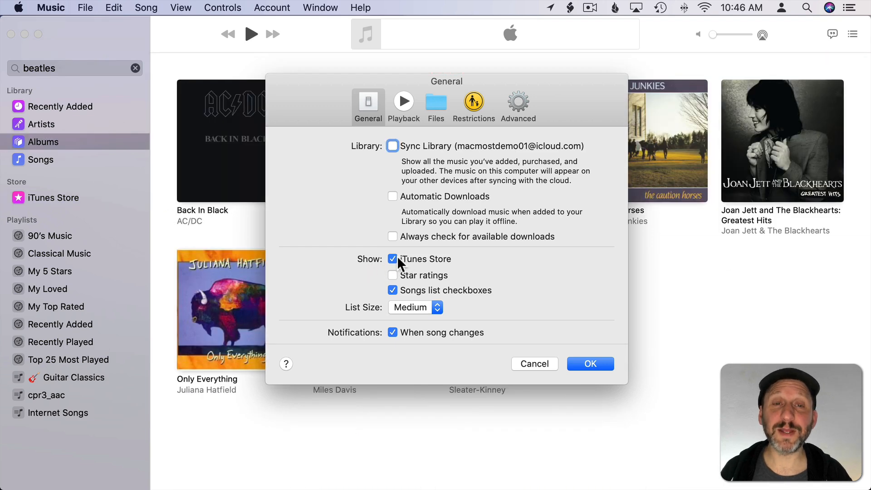
left_click(393, 258)
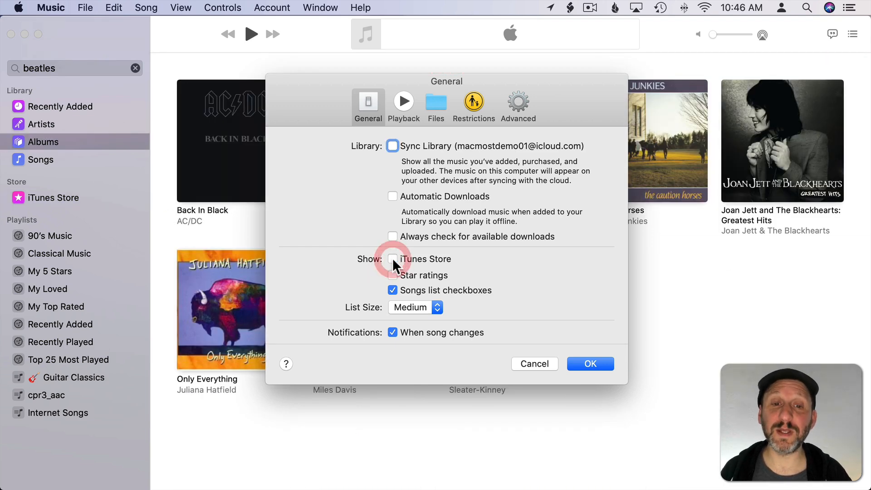
left_click(474, 105)
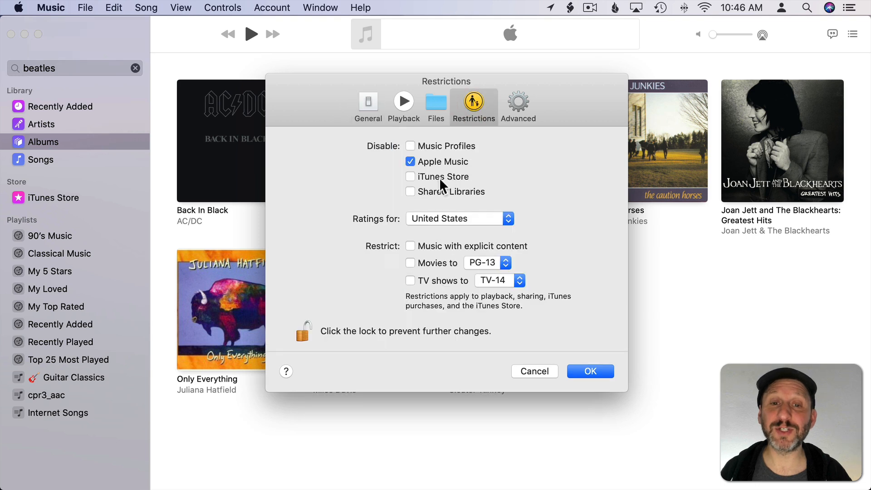